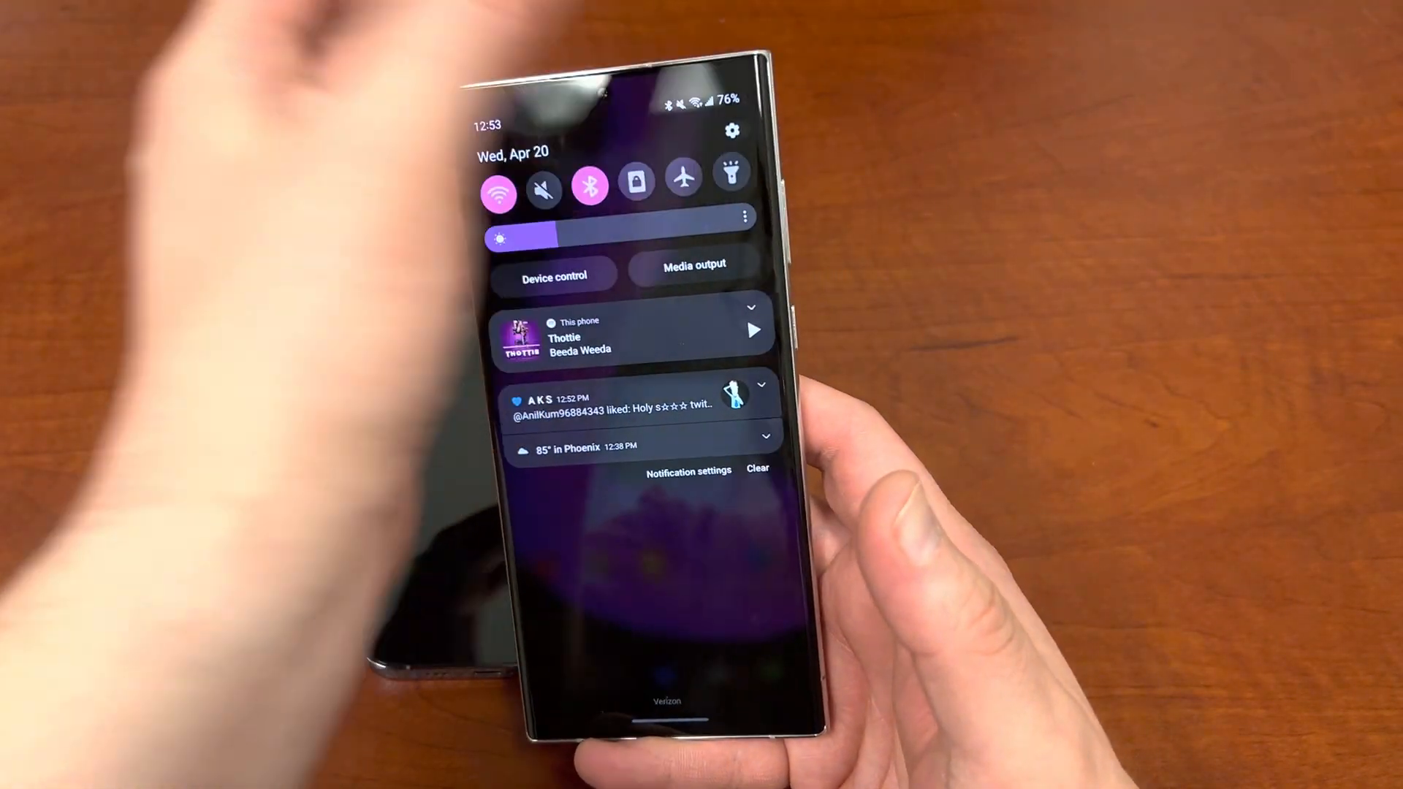
Open the Samsung phone's Settings and go to Developer options
{"action": "left_click", "coordinate": [733, 131]}
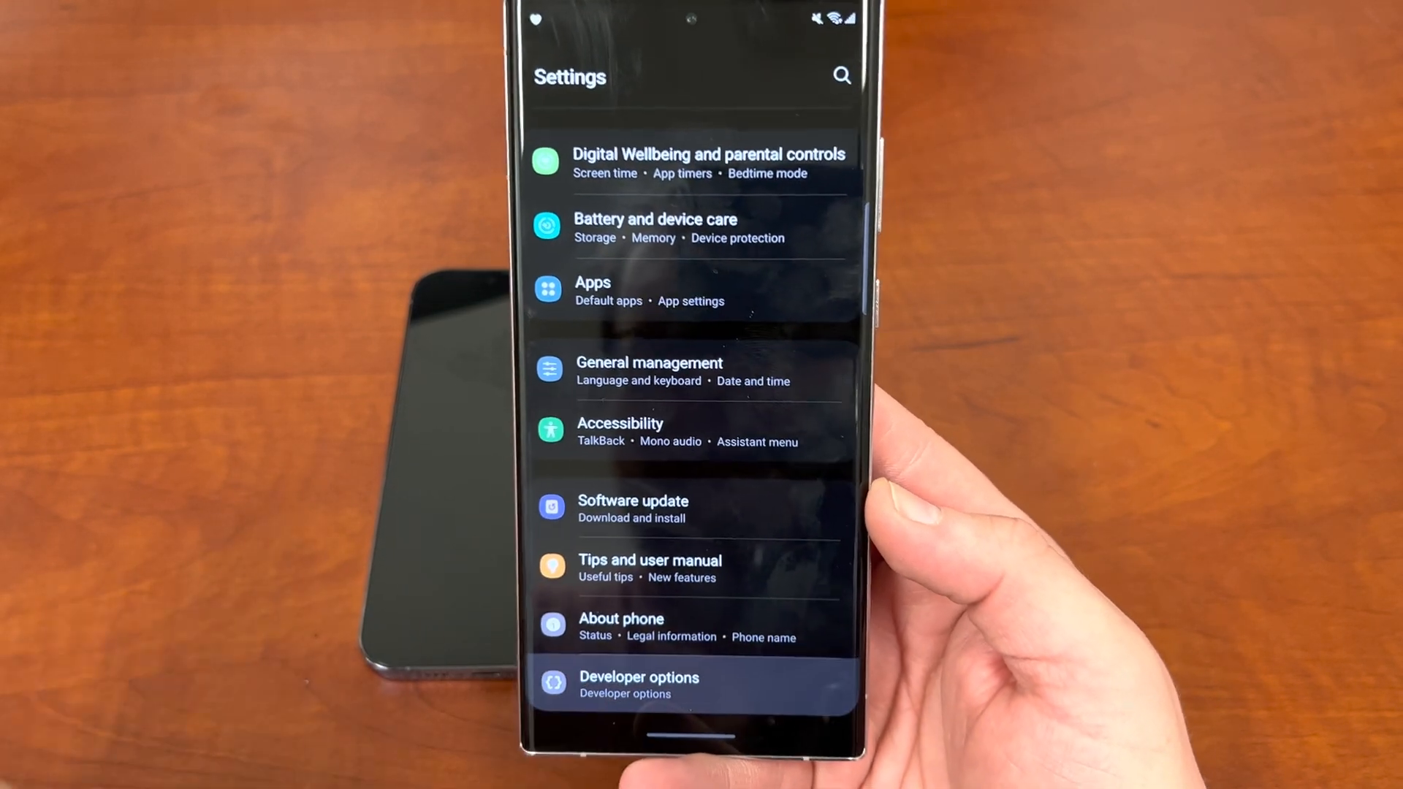
{"action": "left_click", "coordinate": [639, 685]}
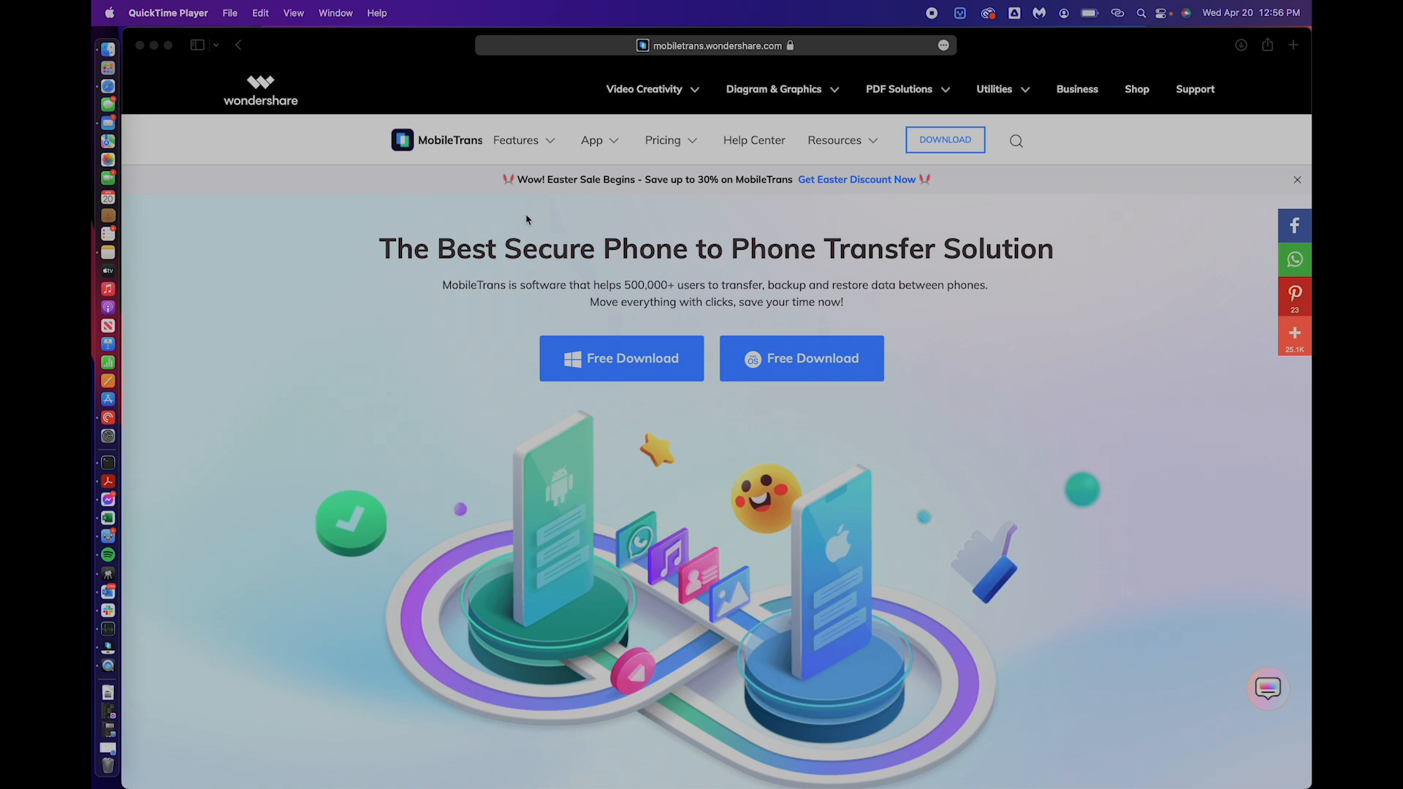
{"action": "mouse_move", "coordinate": [781, 316]}
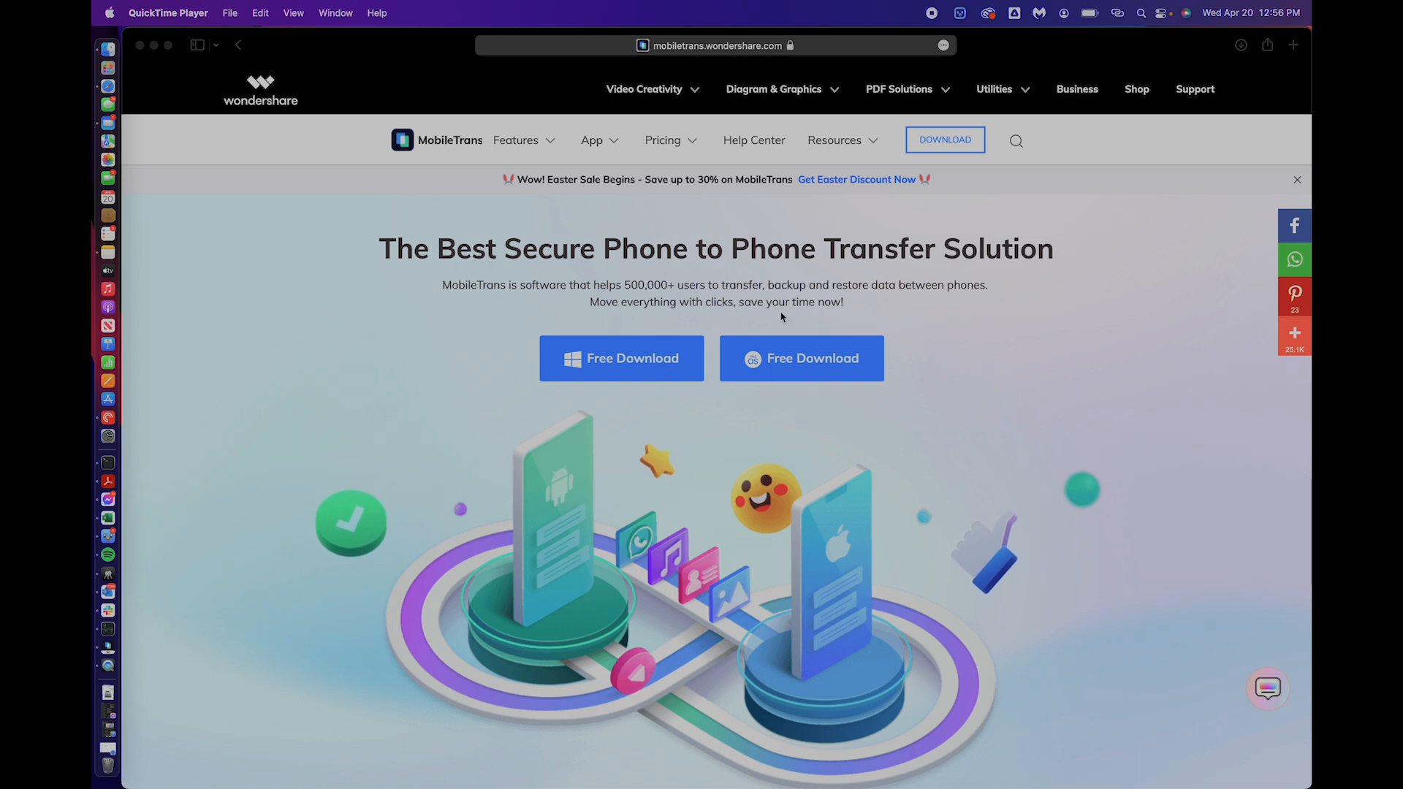
{"action": "mouse_move", "coordinate": [677, 231]}
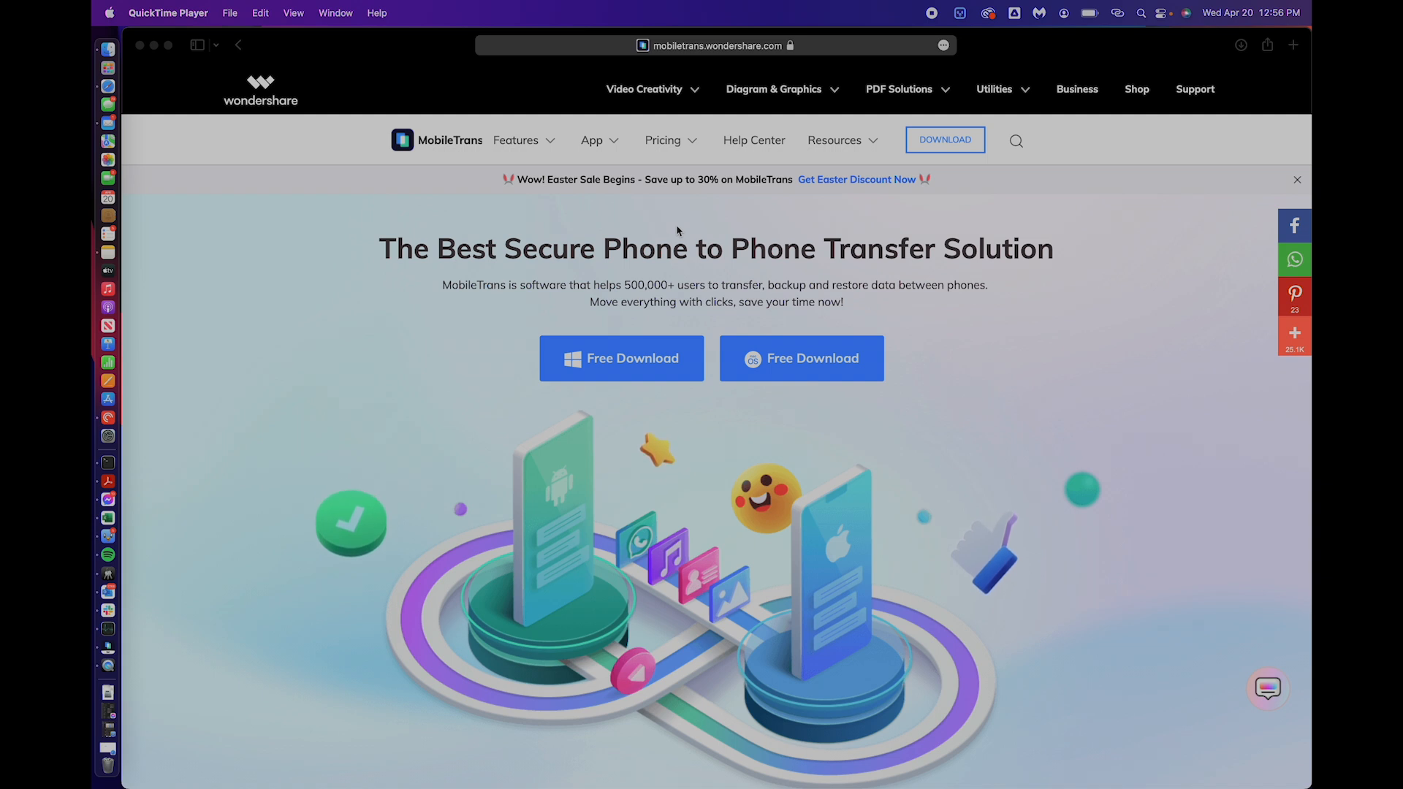
{"action": "mouse_move", "coordinate": [676, 150]}
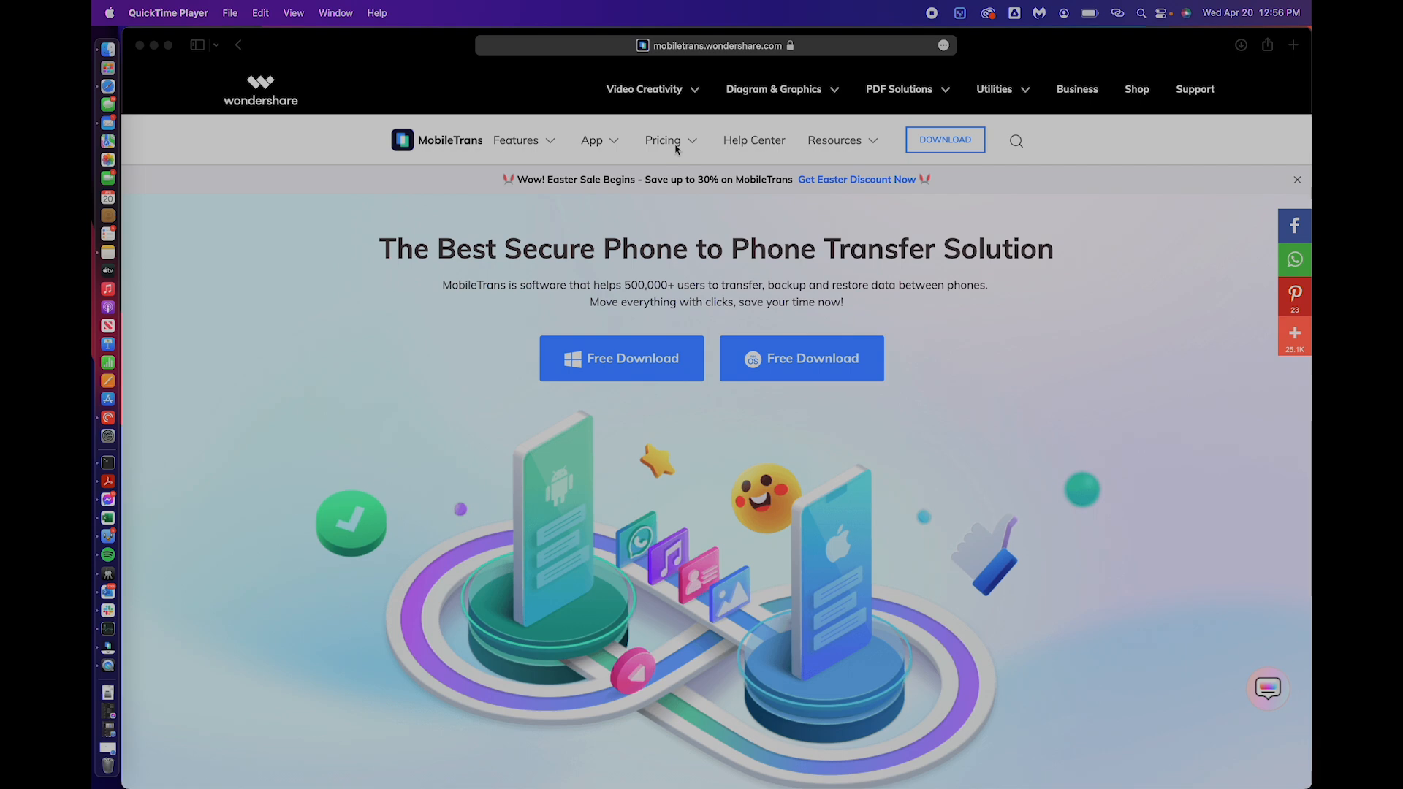
Expand the Features menu on mobiletrans.wondershare.com
{"action": "left_click", "coordinate": [517, 139]}
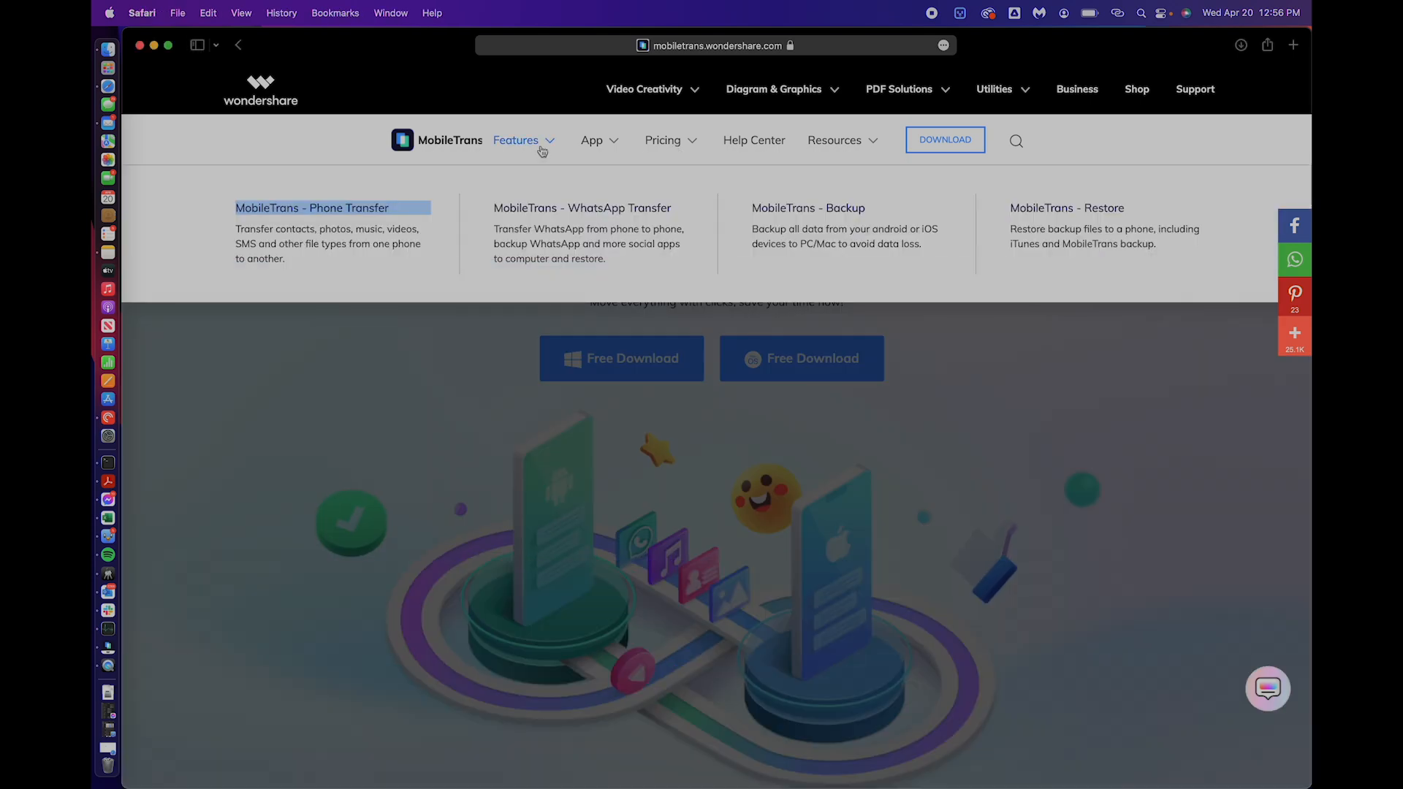
{"action": "mouse_move", "coordinate": [426, 244]}
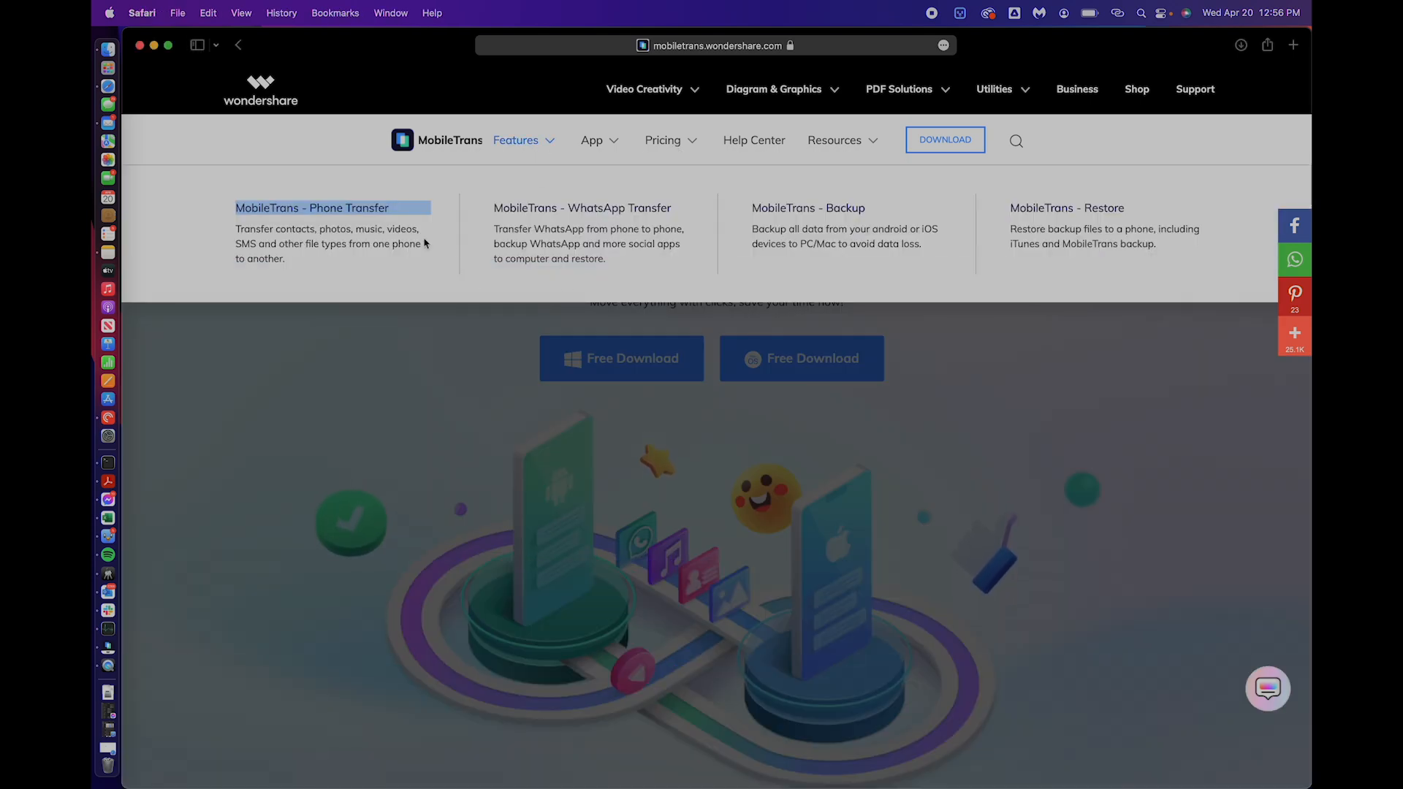
{"action": "mouse_move", "coordinate": [464, 247]}
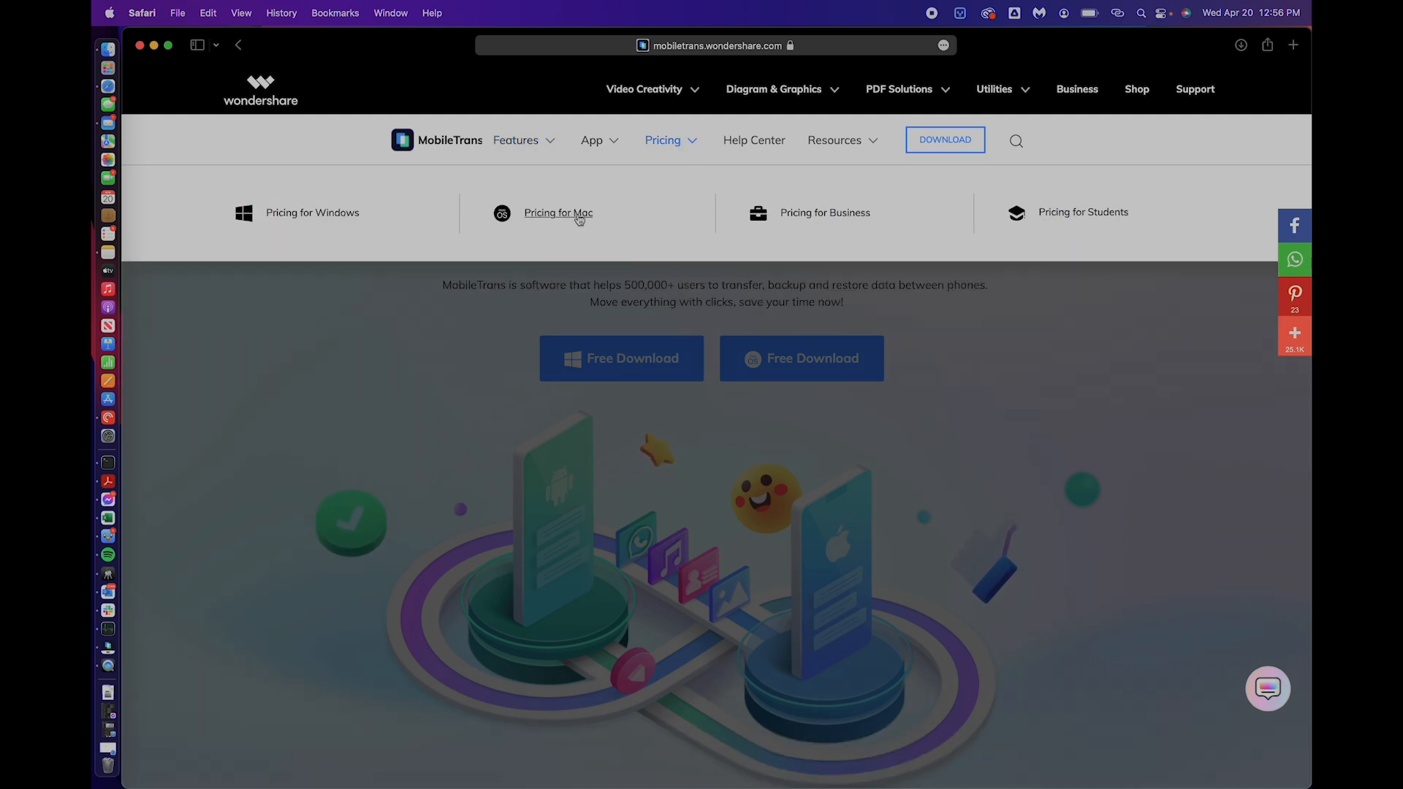
Choose Pricing for Mac to show the $44.99 and $49.99 plans
{"action": "left_click", "coordinate": [558, 212]}
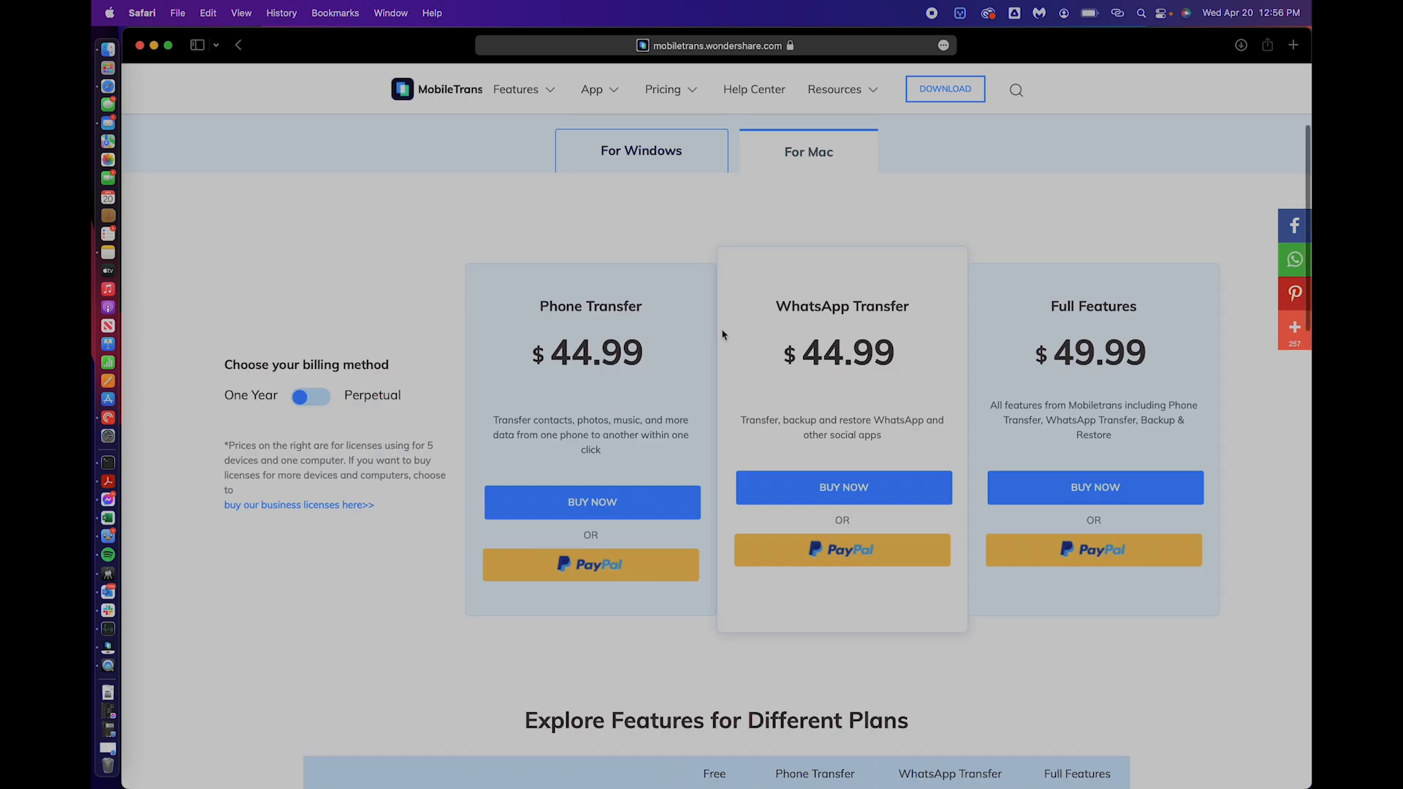
{"action": "mouse_move", "coordinate": [1118, 323]}
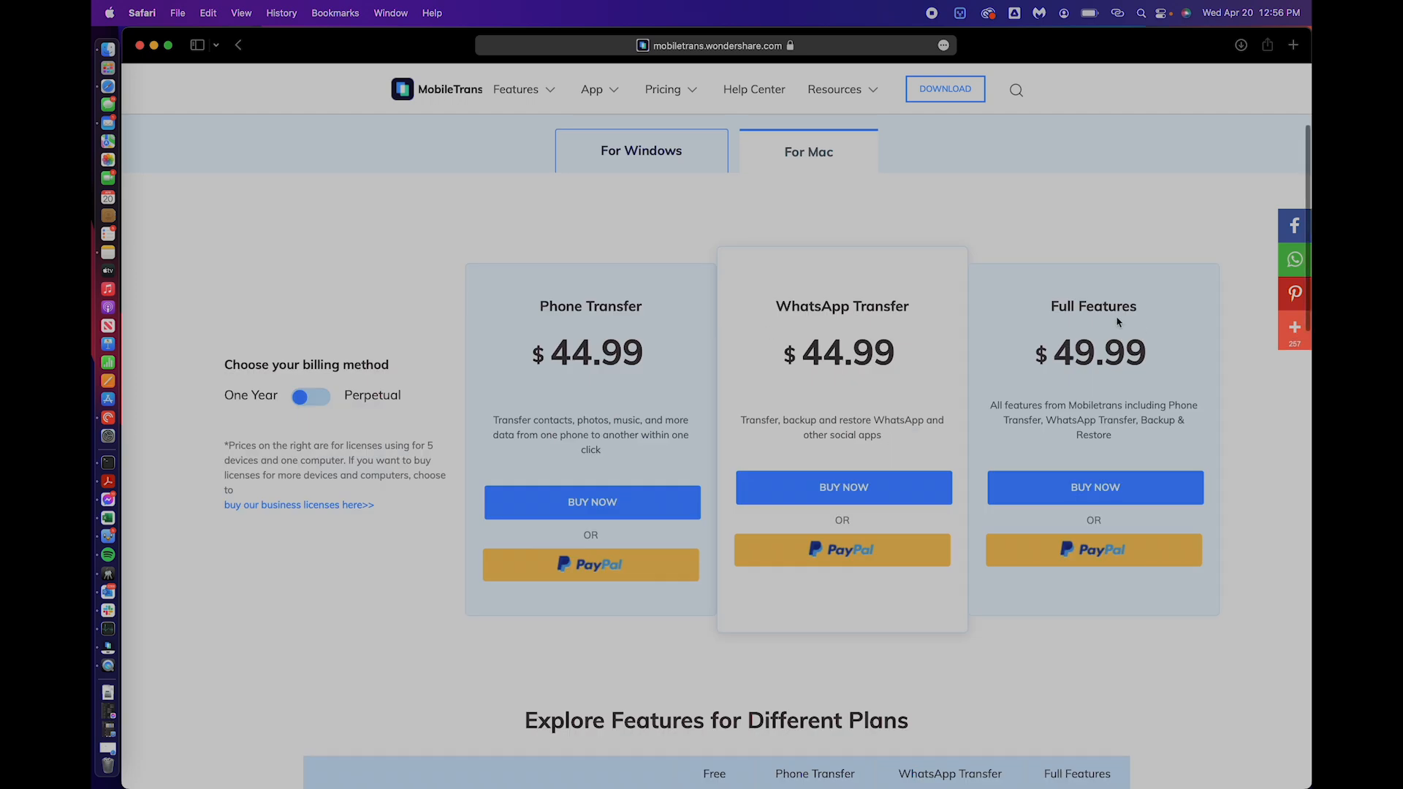
{"action": "mouse_move", "coordinate": [1139, 312]}
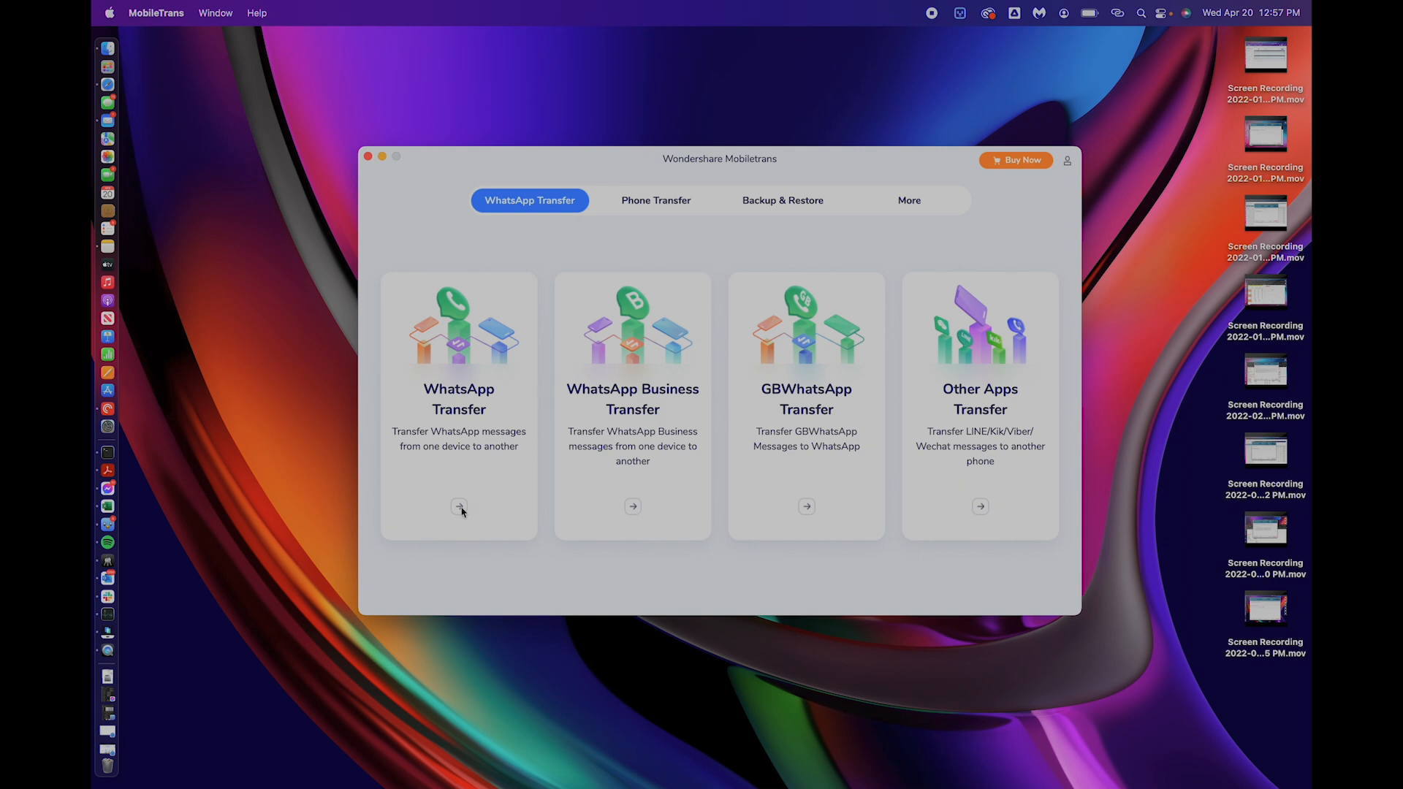
Start a WhatsApp Transfer from the MobileTrans home screen
{"action": "left_click", "coordinate": [459, 507]}
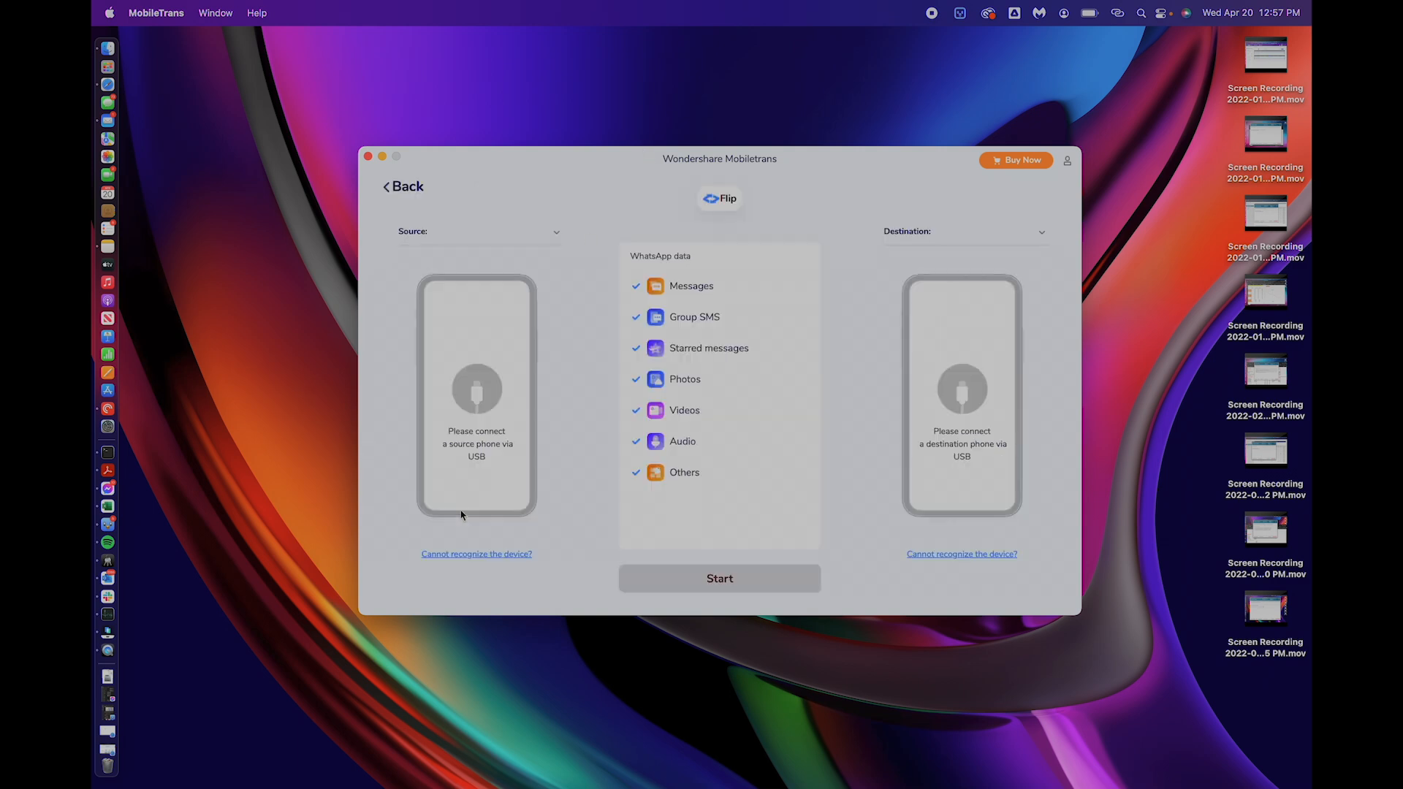
{"action": "mouse_move", "coordinate": [557, 509]}
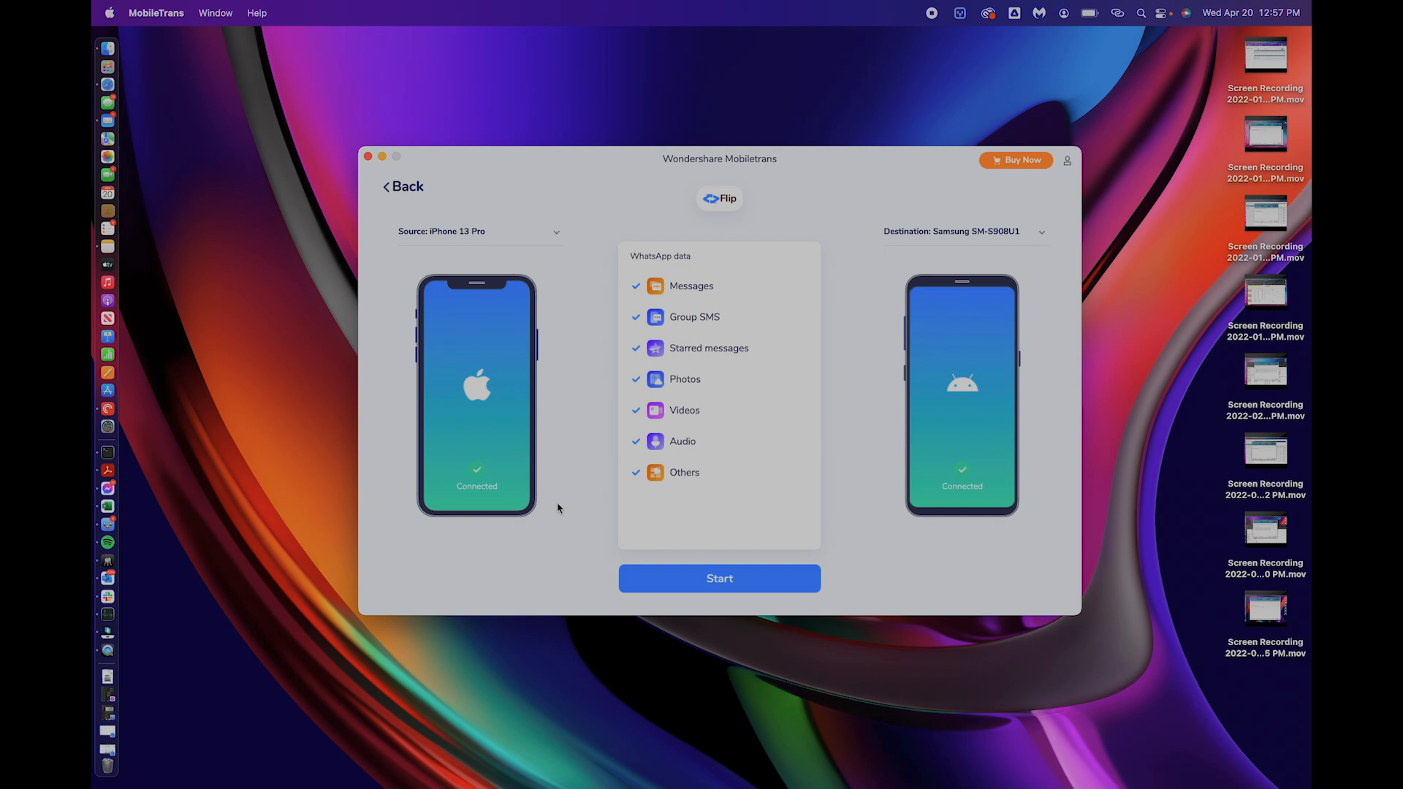
{"action": "left_click", "coordinate": [719, 578]}
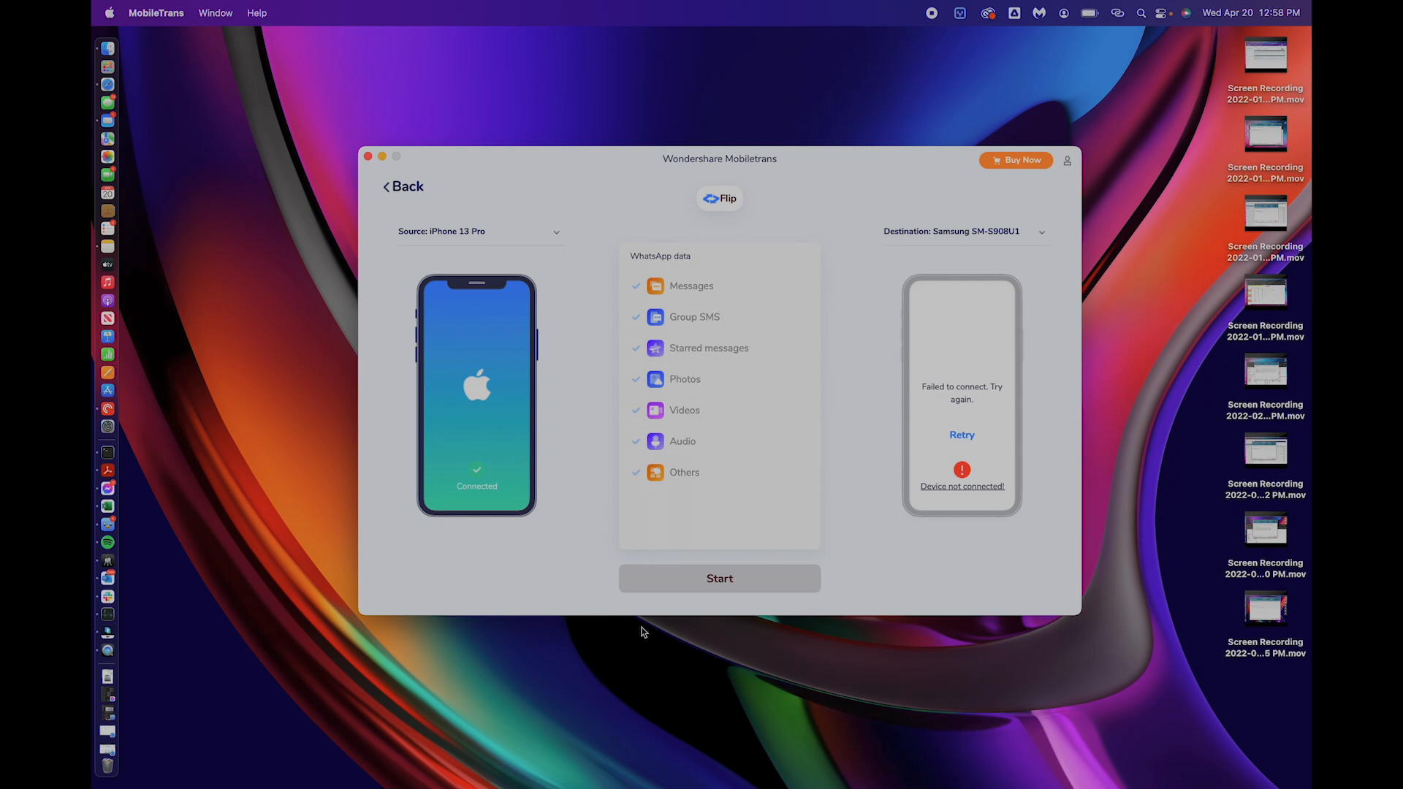
{"action": "left_click", "coordinate": [961, 435]}
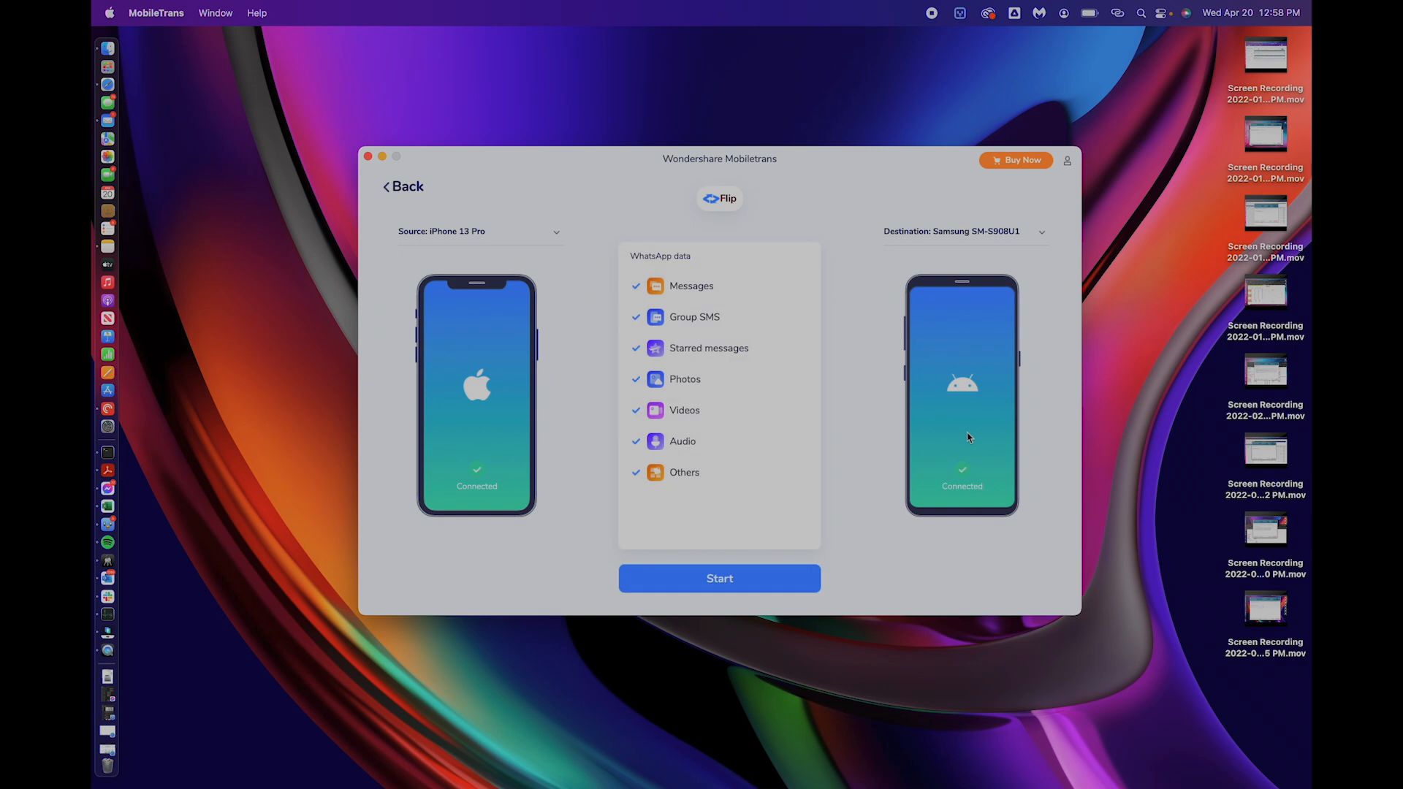
{"action": "mouse_move", "coordinate": [1135, 553]}
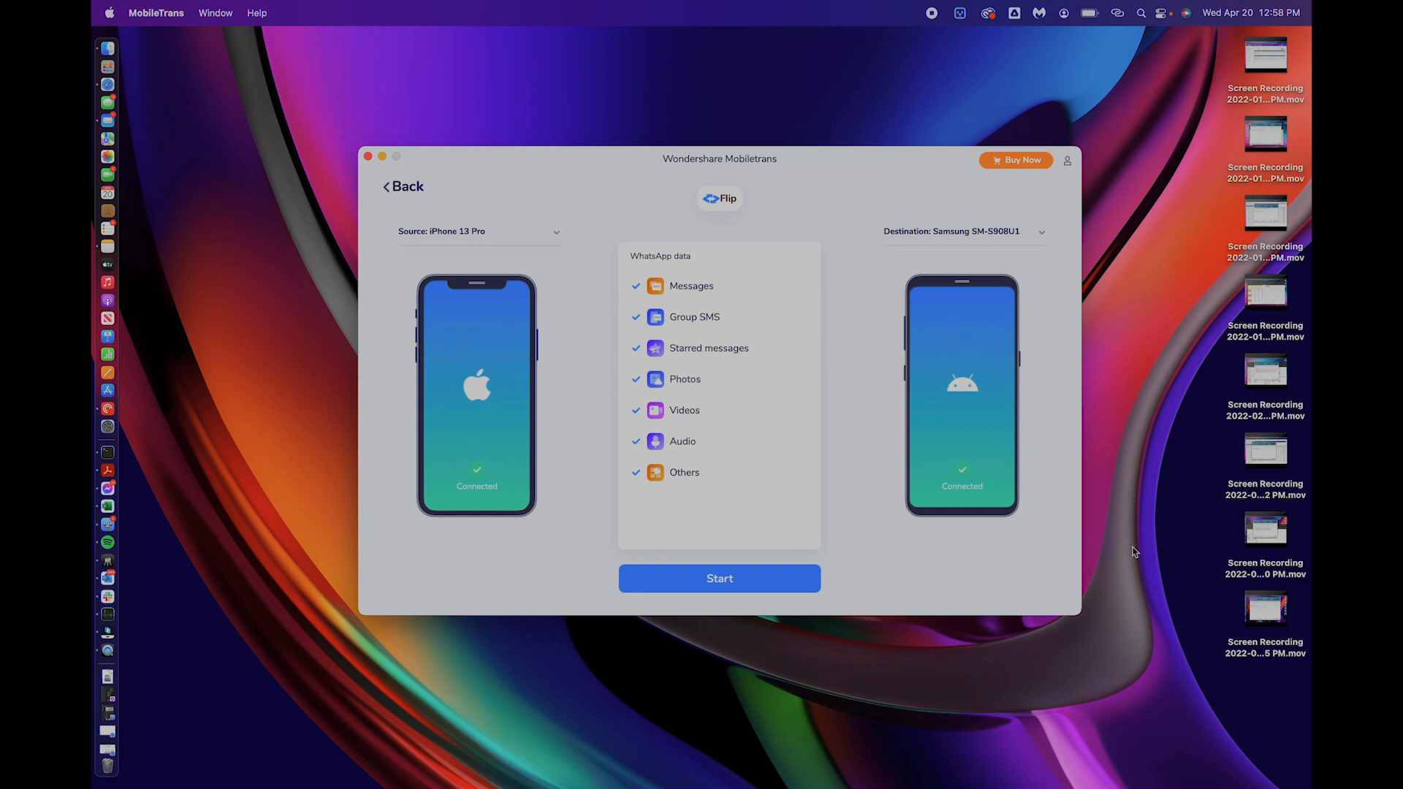
{"action": "mouse_move", "coordinate": [737, 346]}
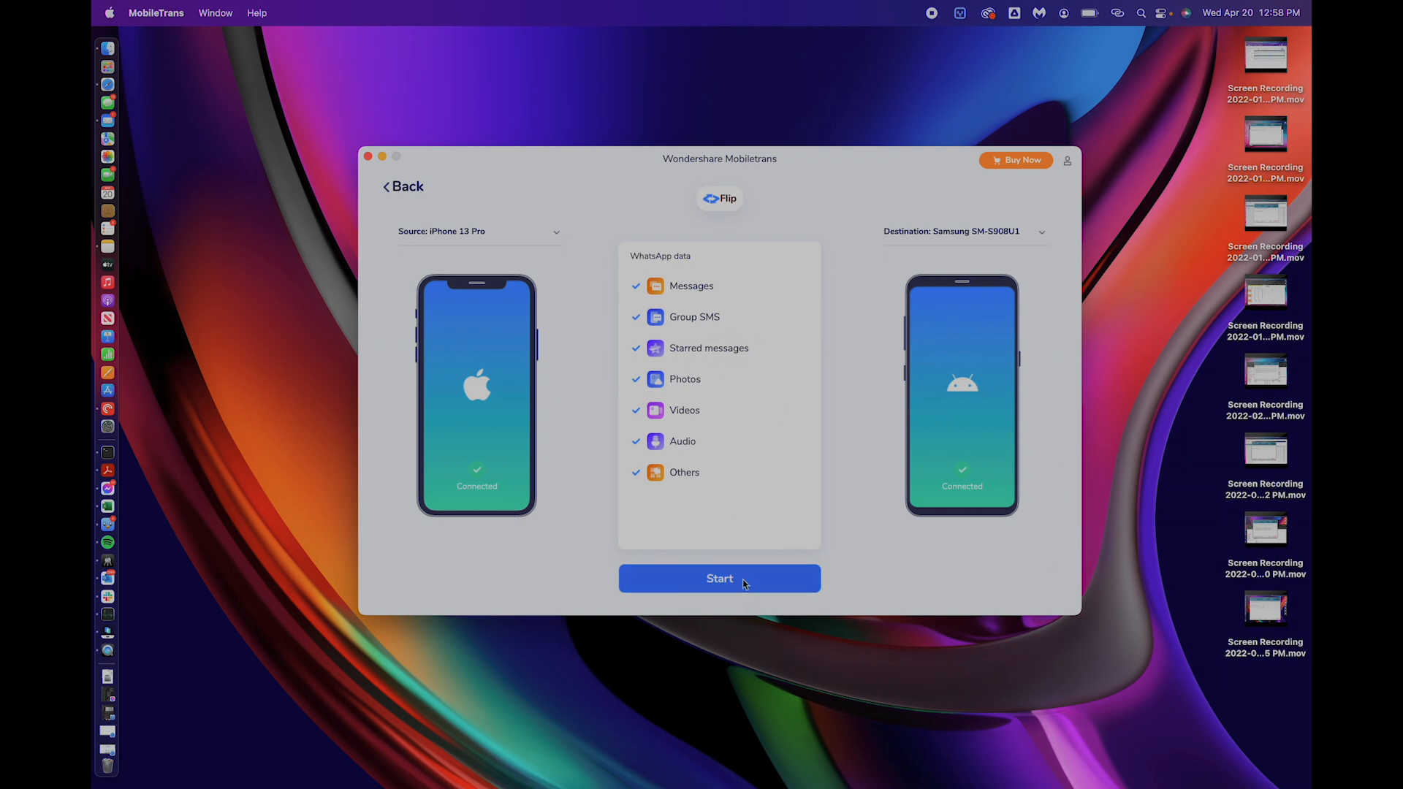
{"action": "mouse_move", "coordinate": [754, 419]}
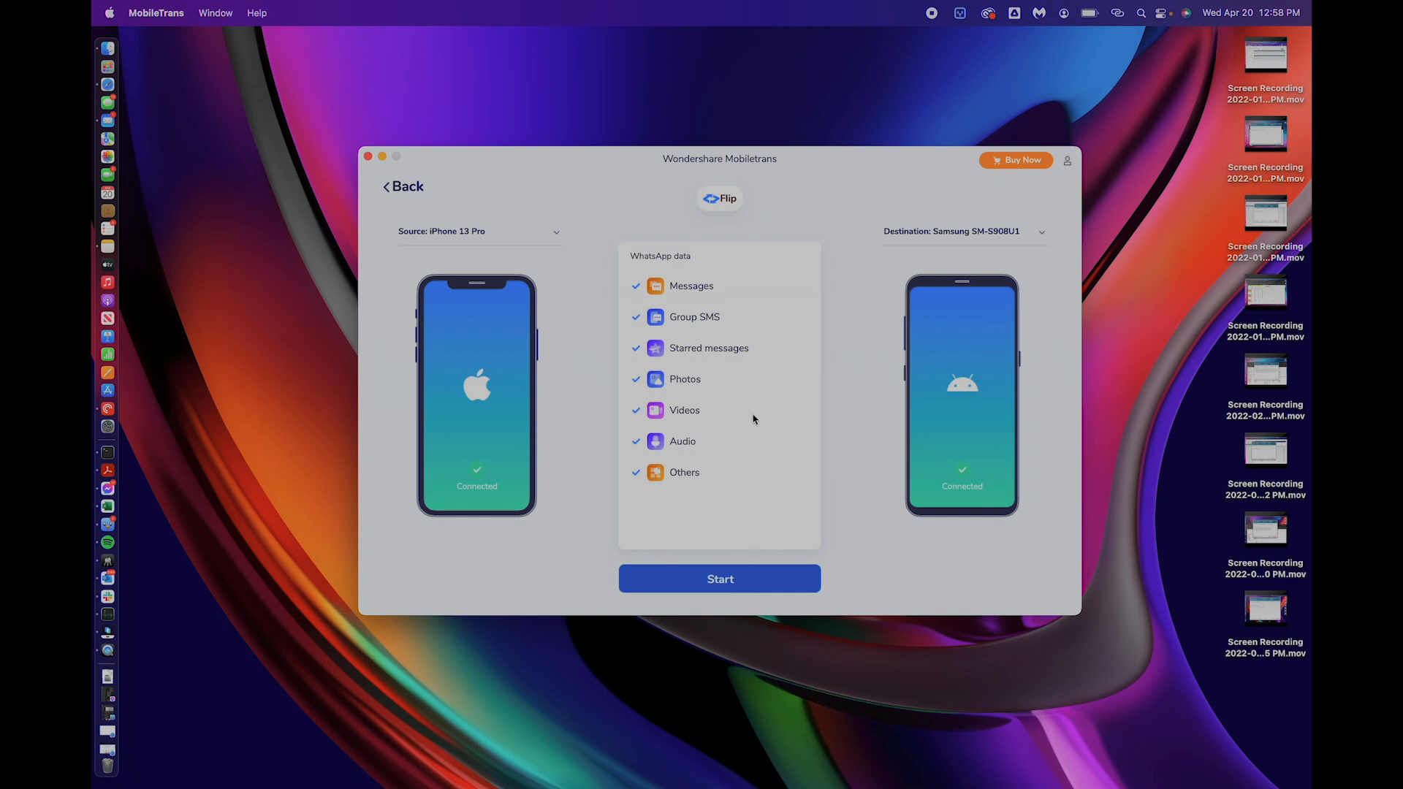
Start the WhatsApp transfer and accept overwriting the Samsung's existing chat history
{"action": "left_click", "coordinate": [719, 578]}
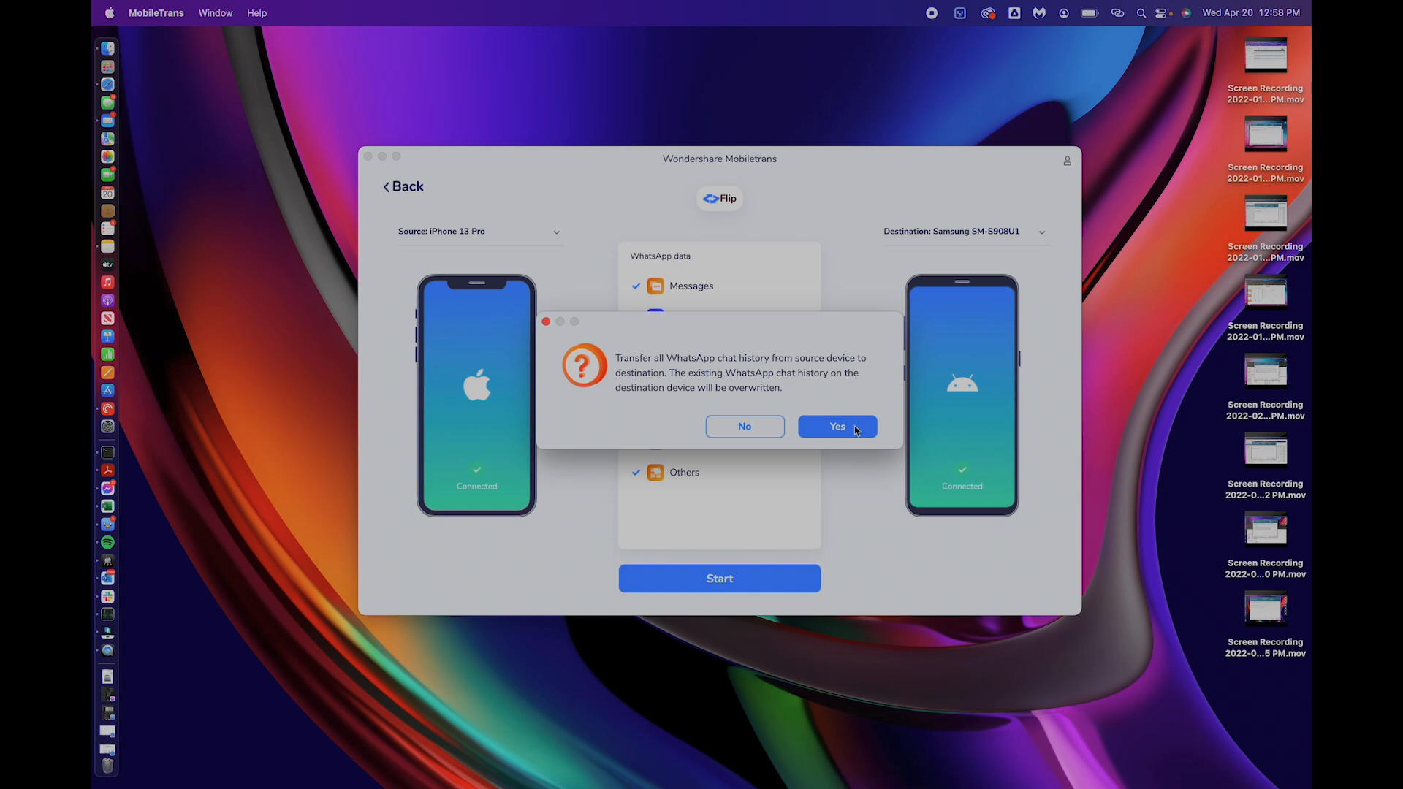
{"action": "left_click", "coordinate": [836, 426]}
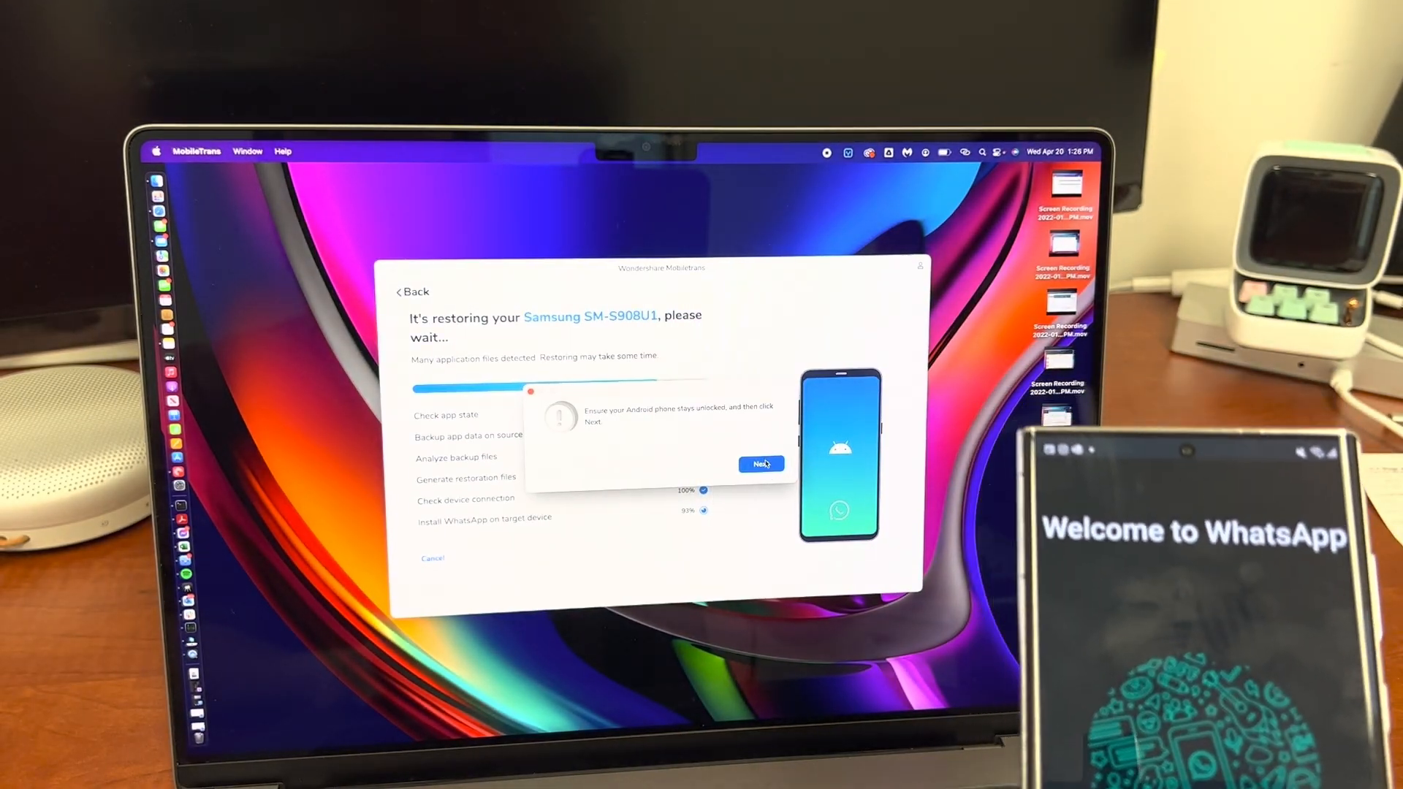
Confirm the Samsung stays unlocked and has storage access enabled
{"action": "left_click", "coordinate": [760, 464]}
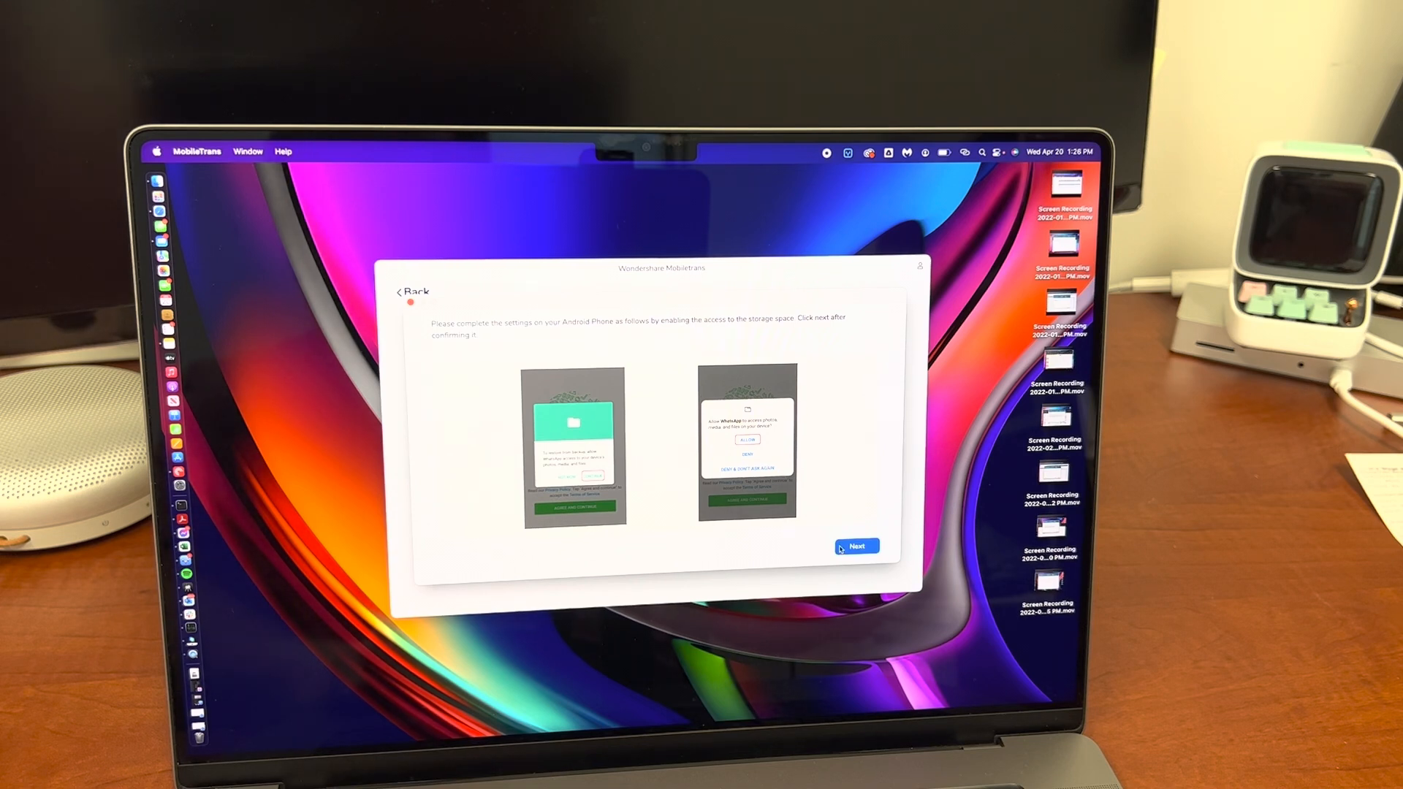
{"action": "left_click", "coordinate": [857, 546]}
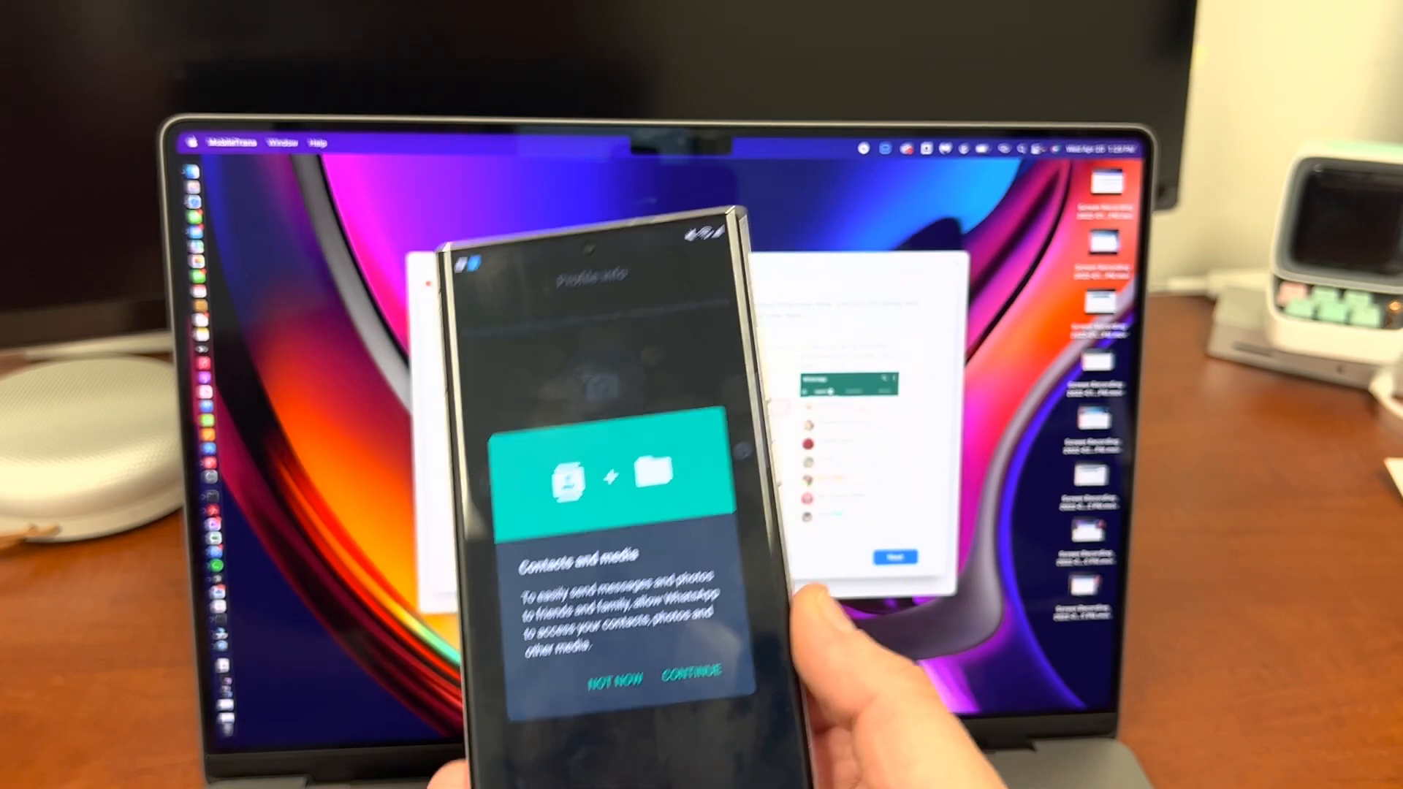
Allow WhatsApp contacts and media access, then submit the profile name and photo
{"action": "left_click", "coordinate": [688, 670]}
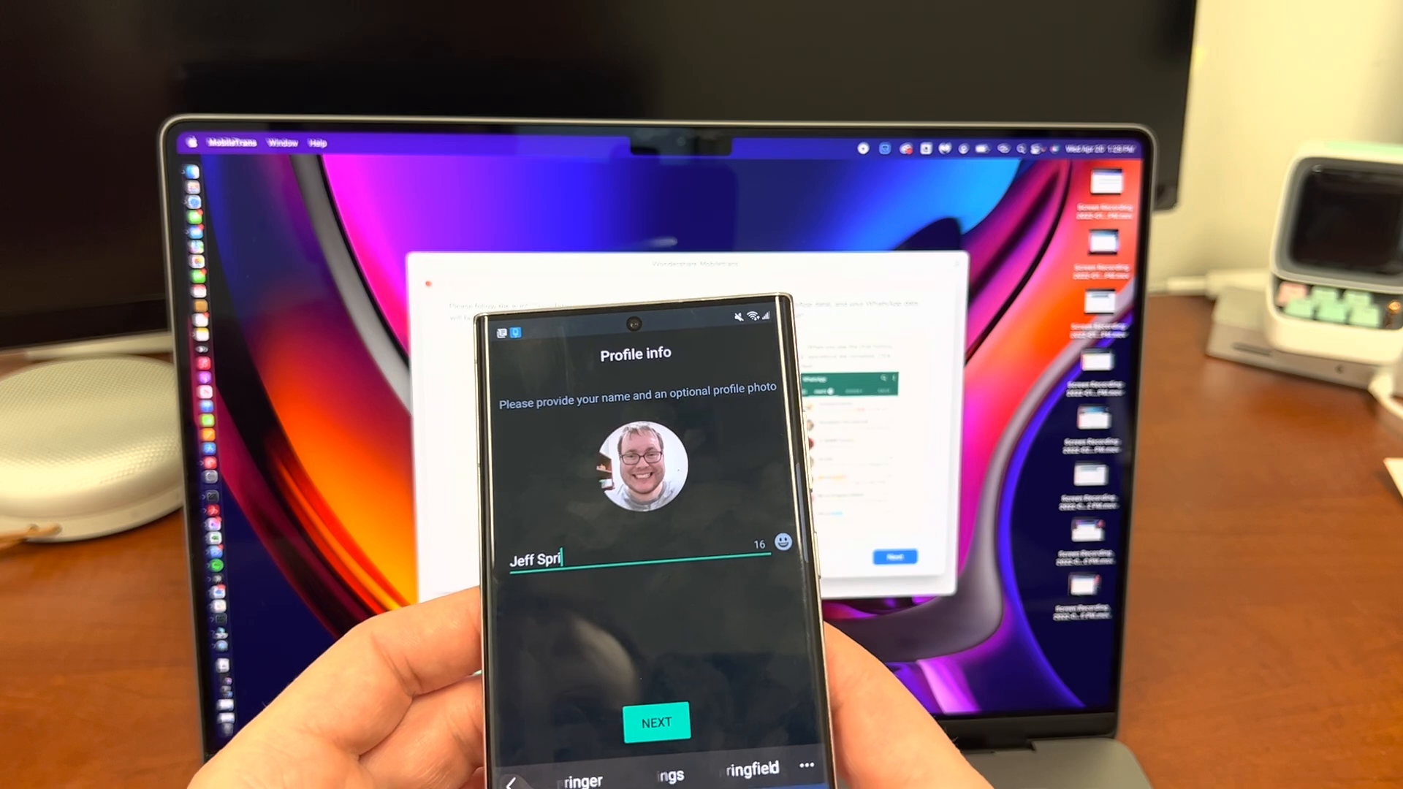
{"action": "left_click", "coordinate": [657, 721]}
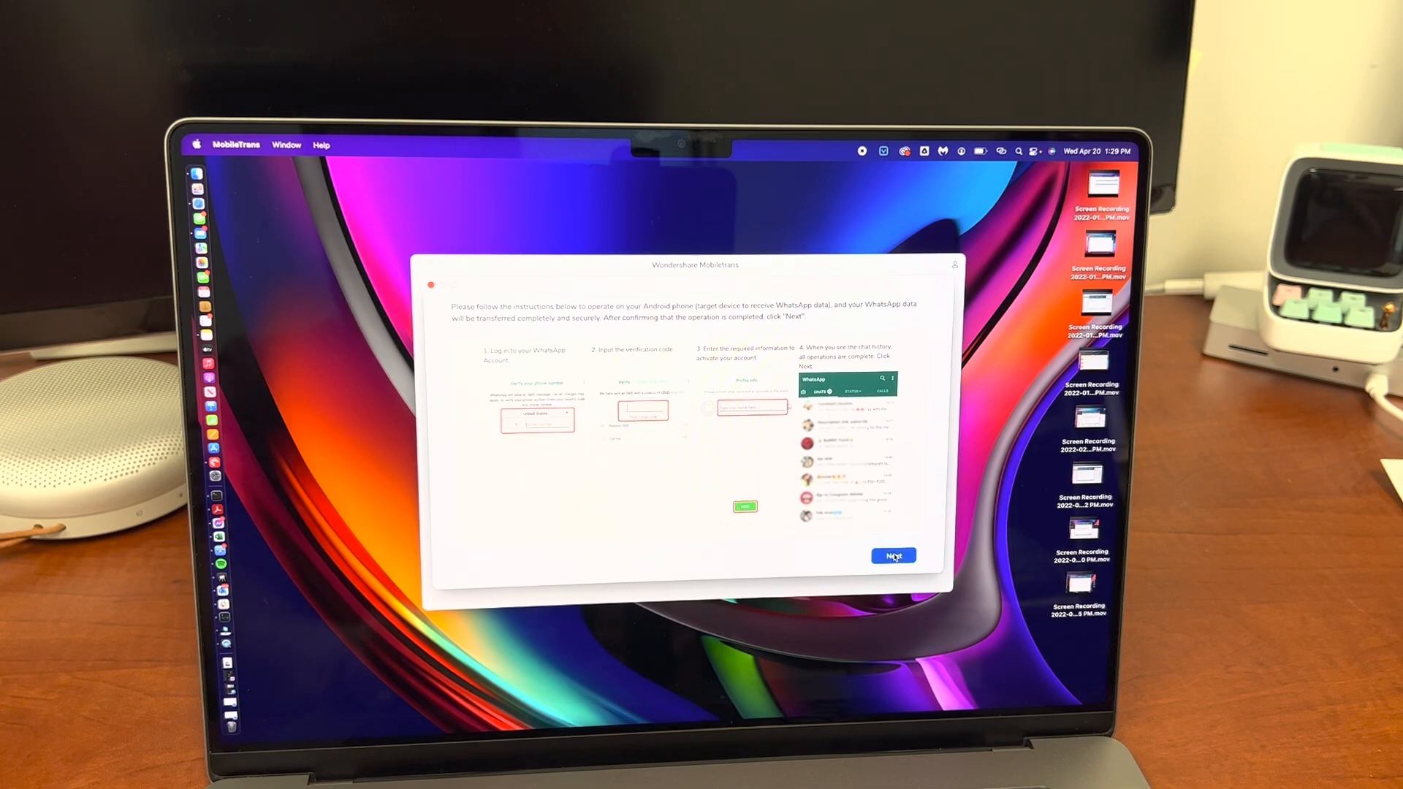
Confirm WhatsApp login is done so the restore to the SM-S908U1 completes
{"action": "left_click", "coordinate": [893, 555]}
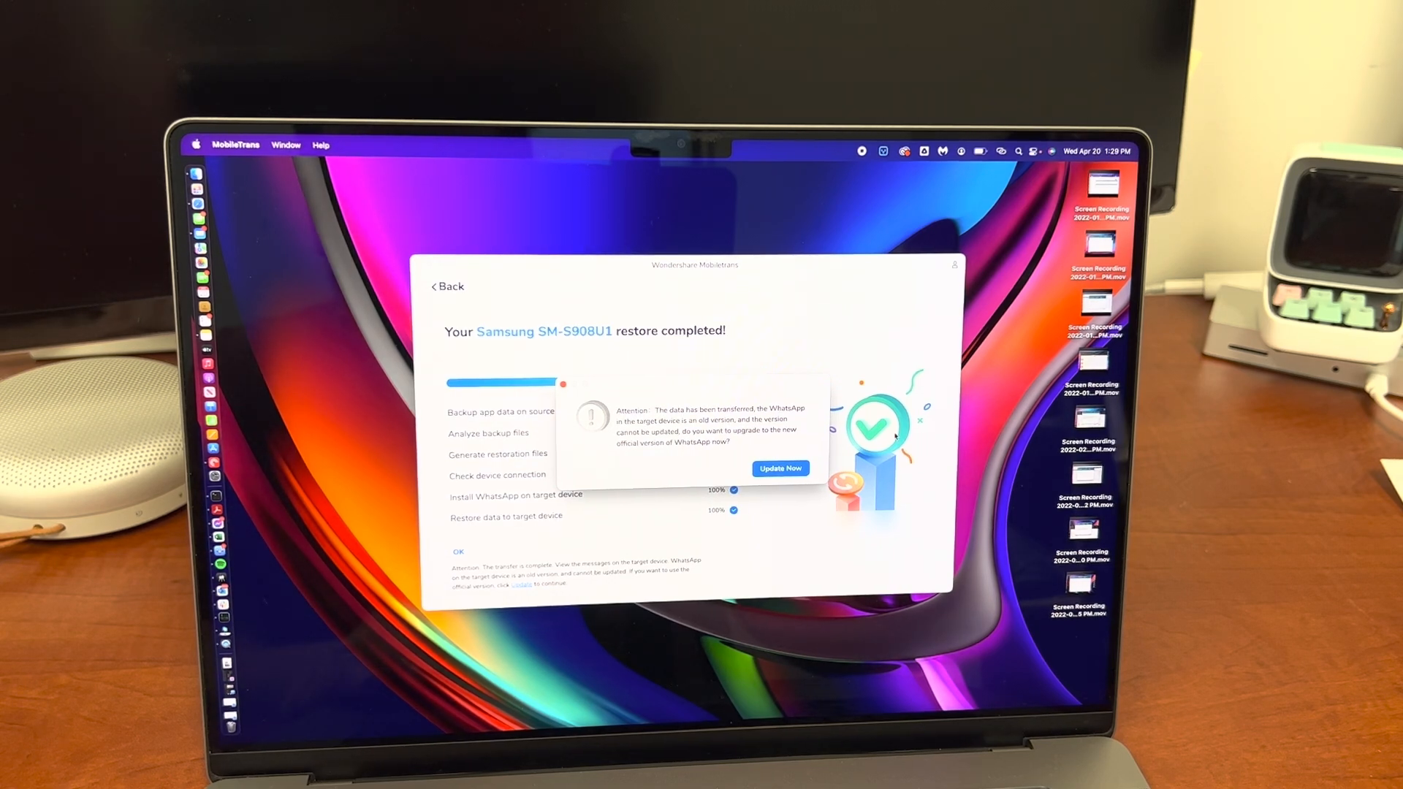
{"action": "mouse_move", "coordinate": [707, 397]}
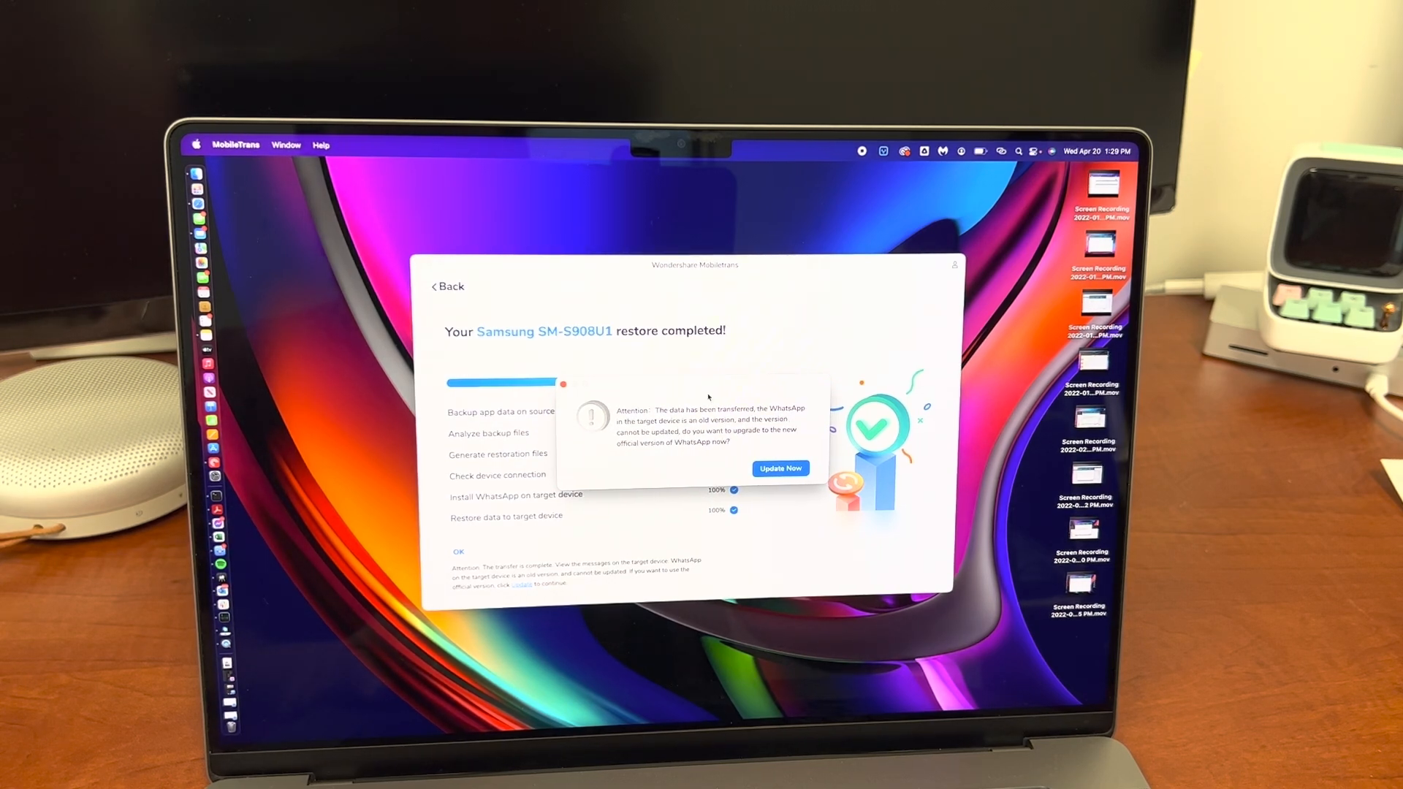
{"action": "mouse_move", "coordinate": [729, 437]}
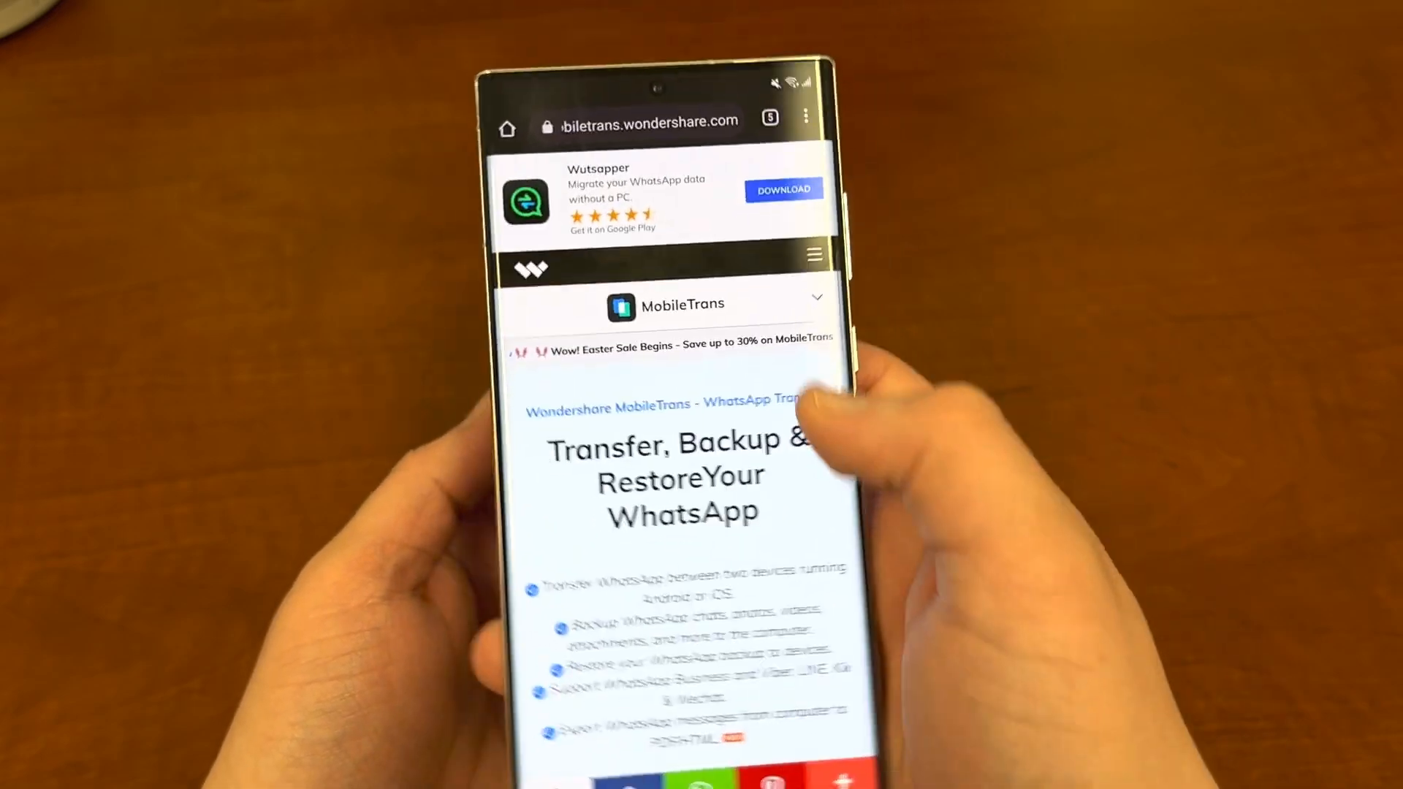
Open the hamburger navigation menu on the phone's MobileTrans page
{"action": "left_click", "coordinate": [813, 255]}
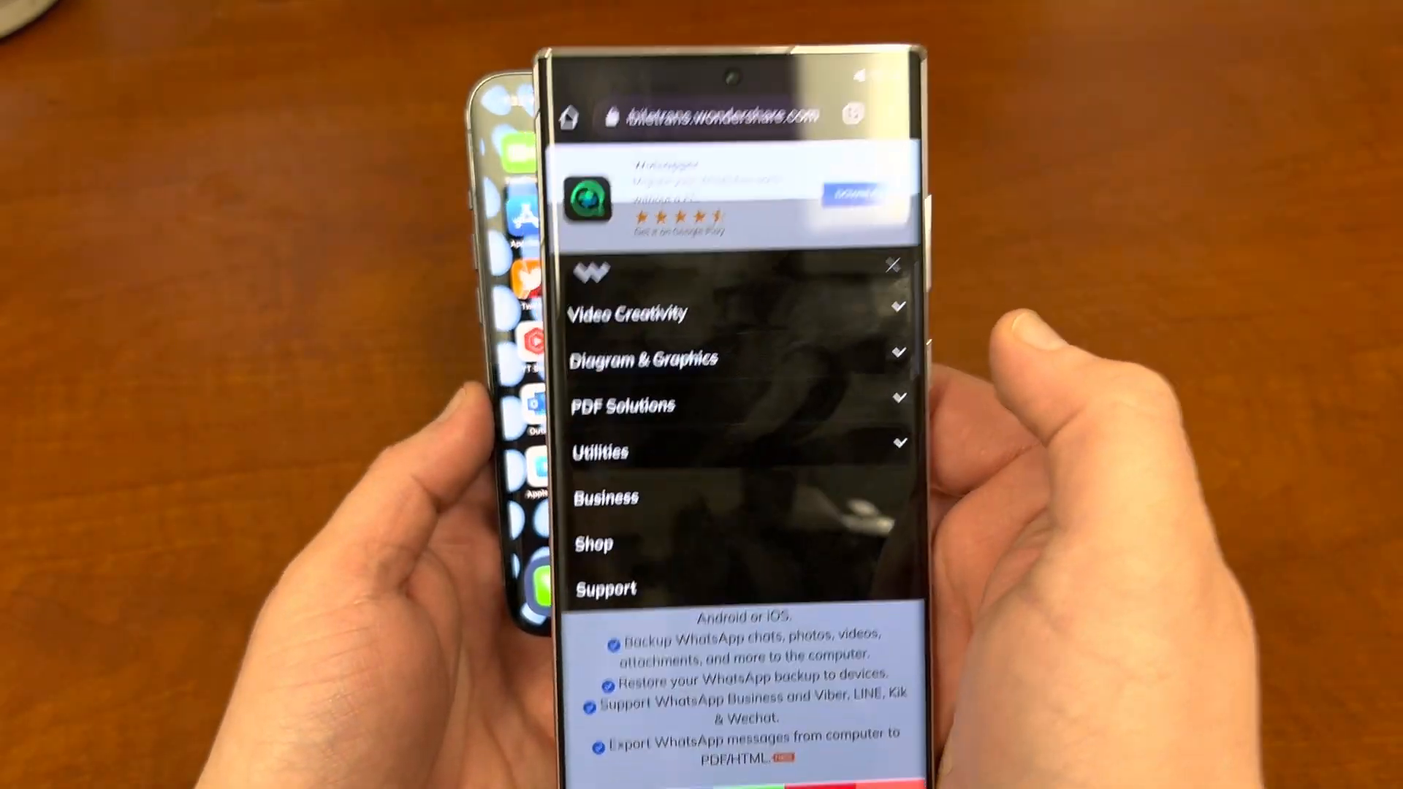